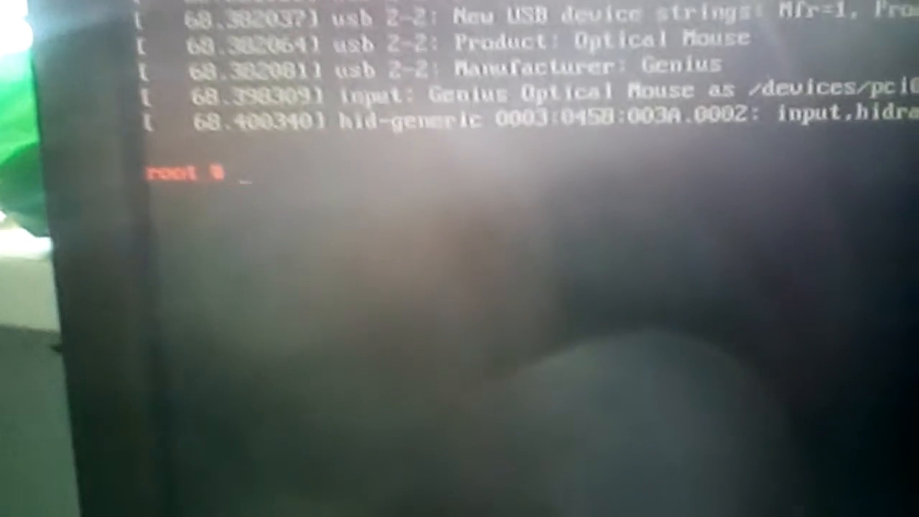
Step: Launch the X graphical desktop from the root prompt with startx
{"action": "type", "text": "s"}
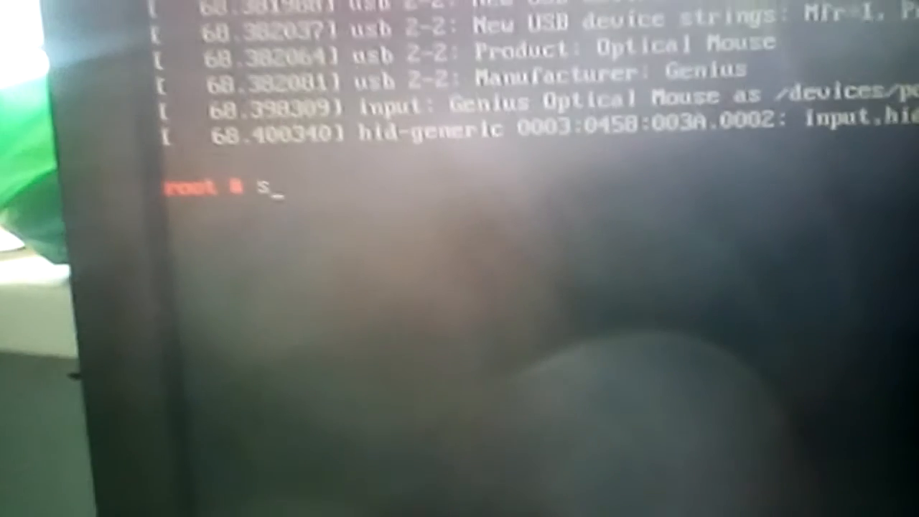
{"action": "type", "text": "startx"}
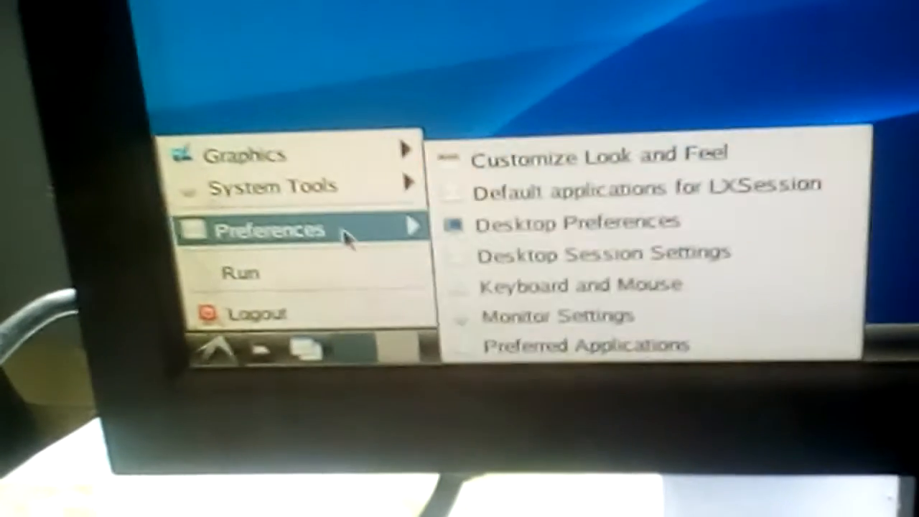
{"action": "mouse_move", "coordinate": [251, 172]}
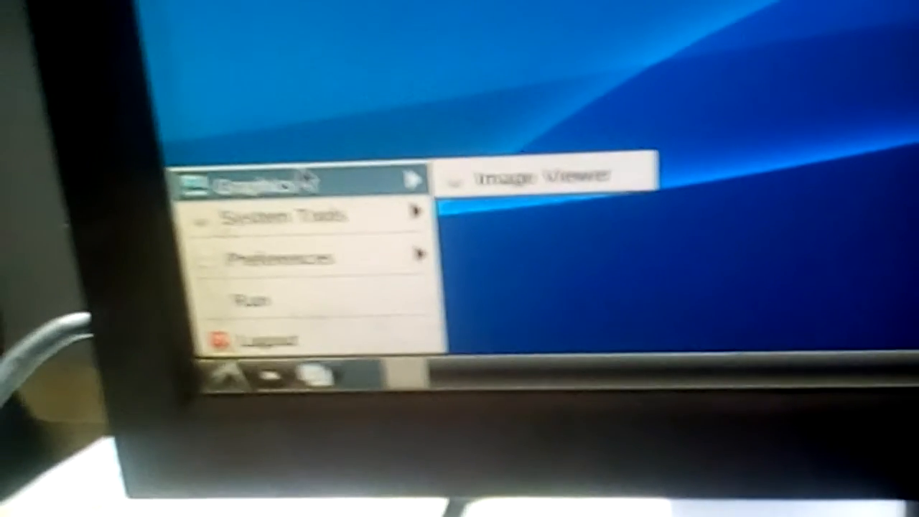
{"action": "mouse_move", "coordinate": [287, 227]}
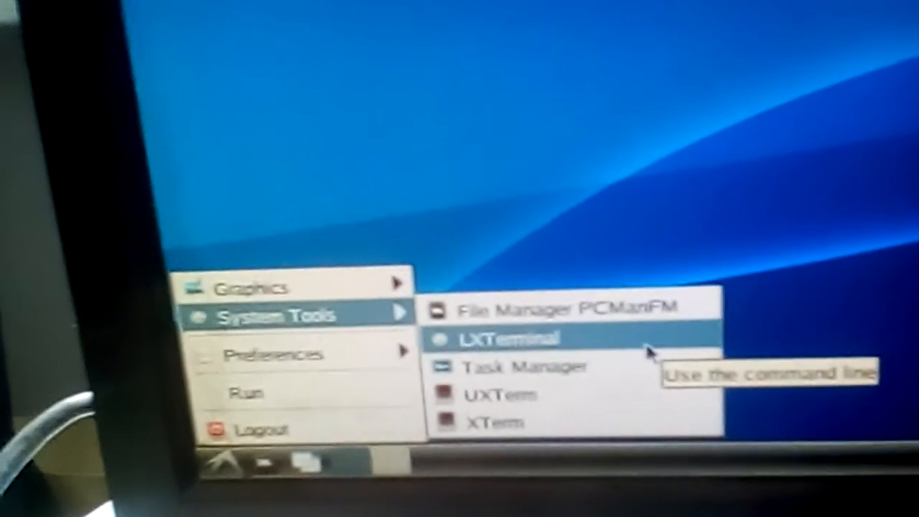
Step: Launch LXTerminal from the System Tools menu
{"action": "left_click", "coordinate": [505, 338]}
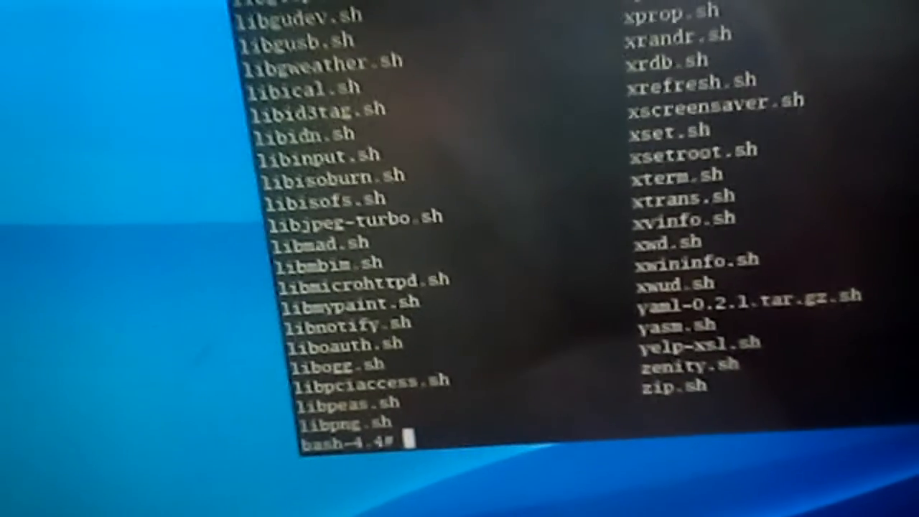
Step: Run the mc build script with 'cat mc.sh | bash' at the root shell
{"action": "type", "text": "cat mc.sh | bash"}
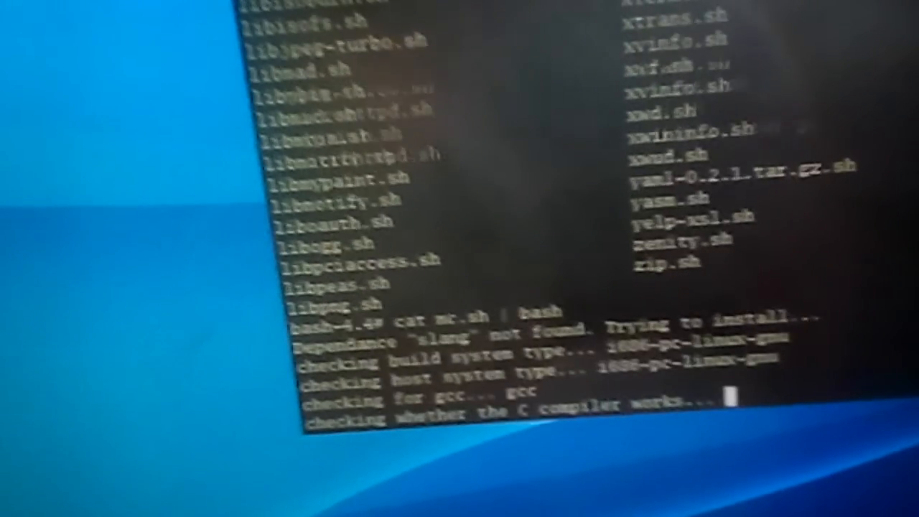
Step: Scroll the terminal to follow the slang-not-found report and gcc configure checks
{"action": "scroll", "scroll_direction": "down", "scroll_amount": 3}
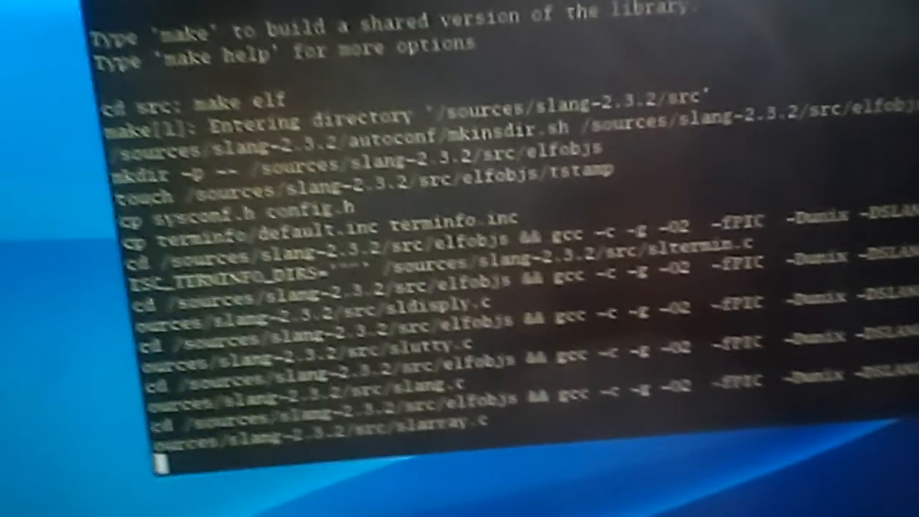
Step: Scroll the terminal to follow gcc compiling the slang 2.3.2 source files
{"action": "scroll", "scroll_direction": "down", "scroll_amount": 3}
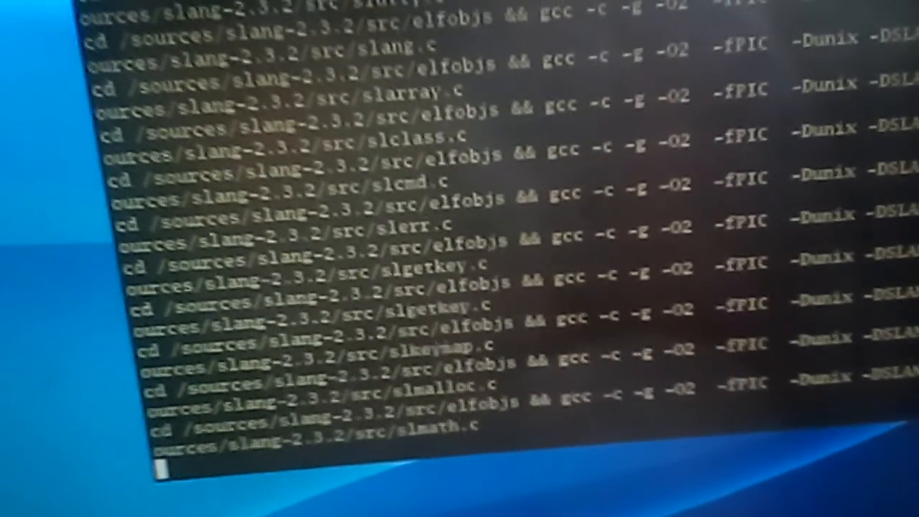
{"action": "scroll", "scroll_direction": "down", "scroll_amount": 3}
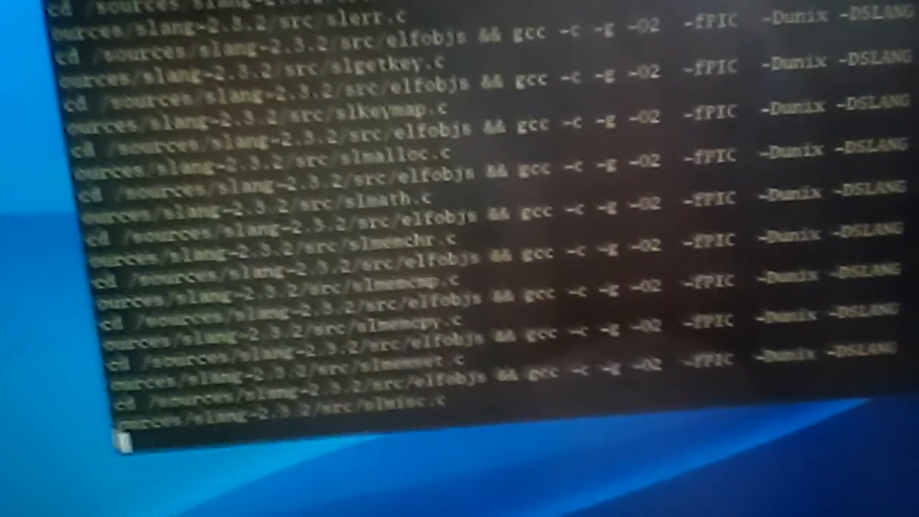